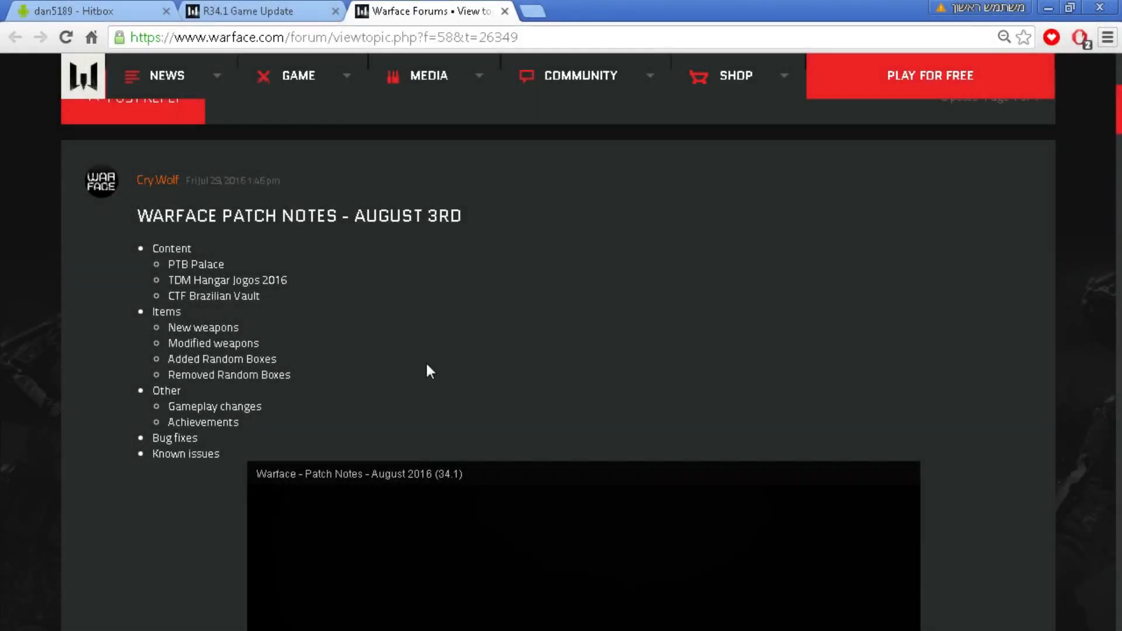
pyautogui.scroll(-3)
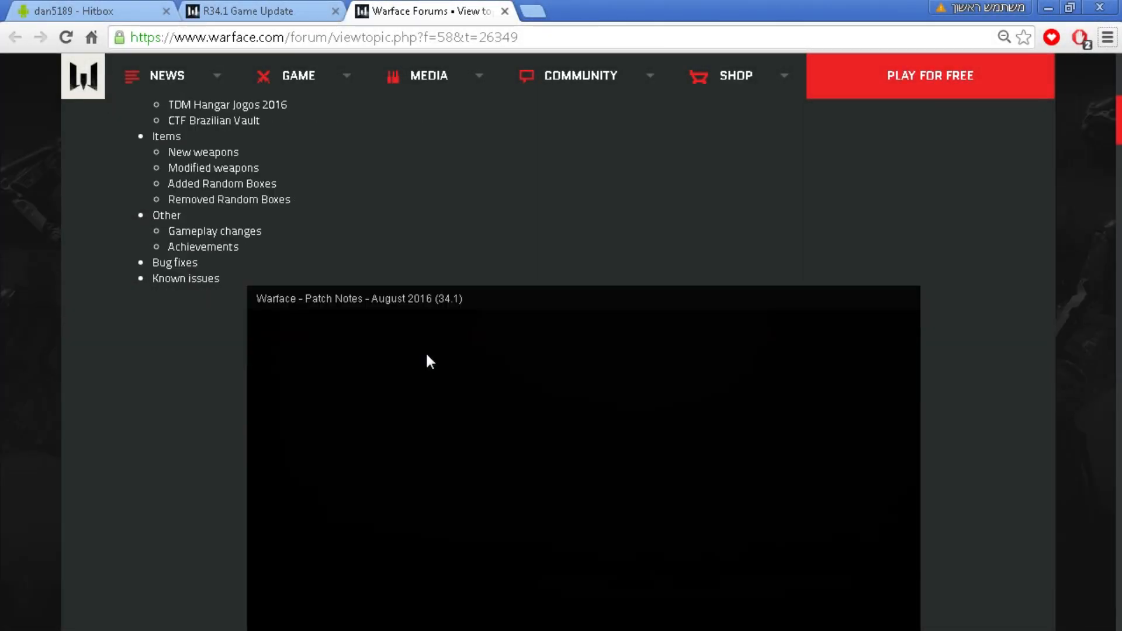
pyautogui.scroll(-3)
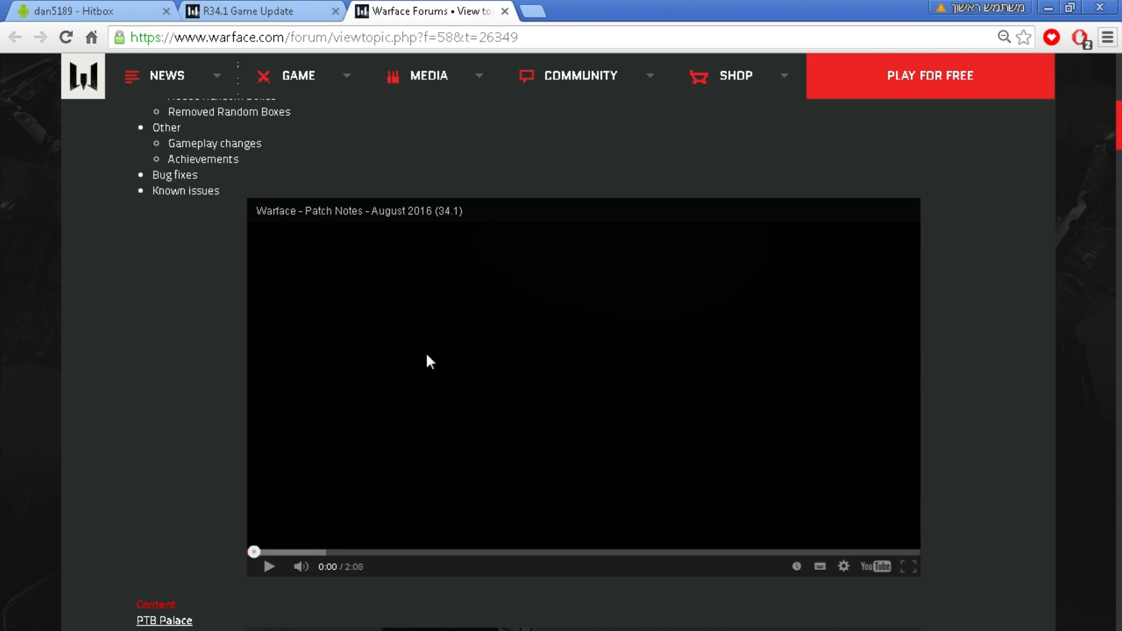
pyautogui.scroll(-3)
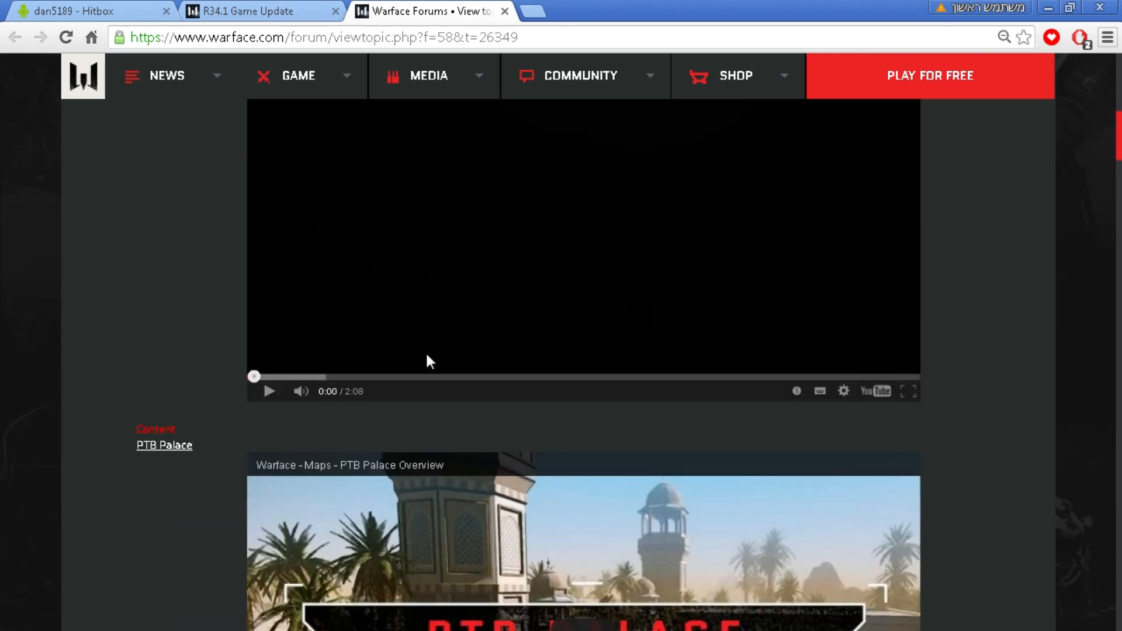
pyautogui.scroll(-3)
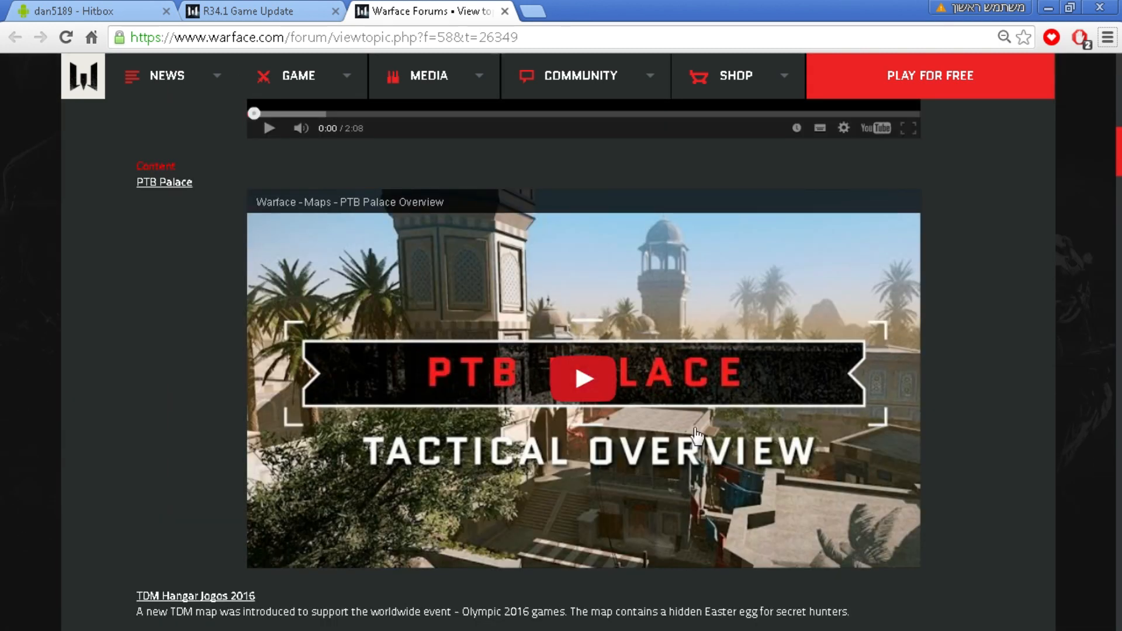
pyautogui.scroll(-3)
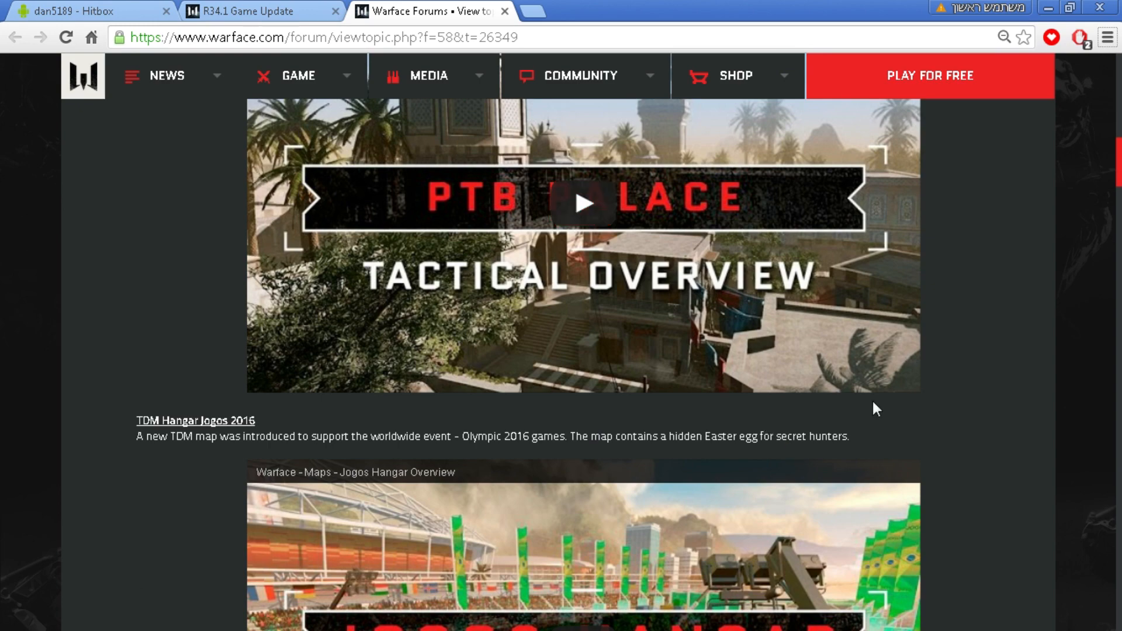
pyautogui.scroll(-3)
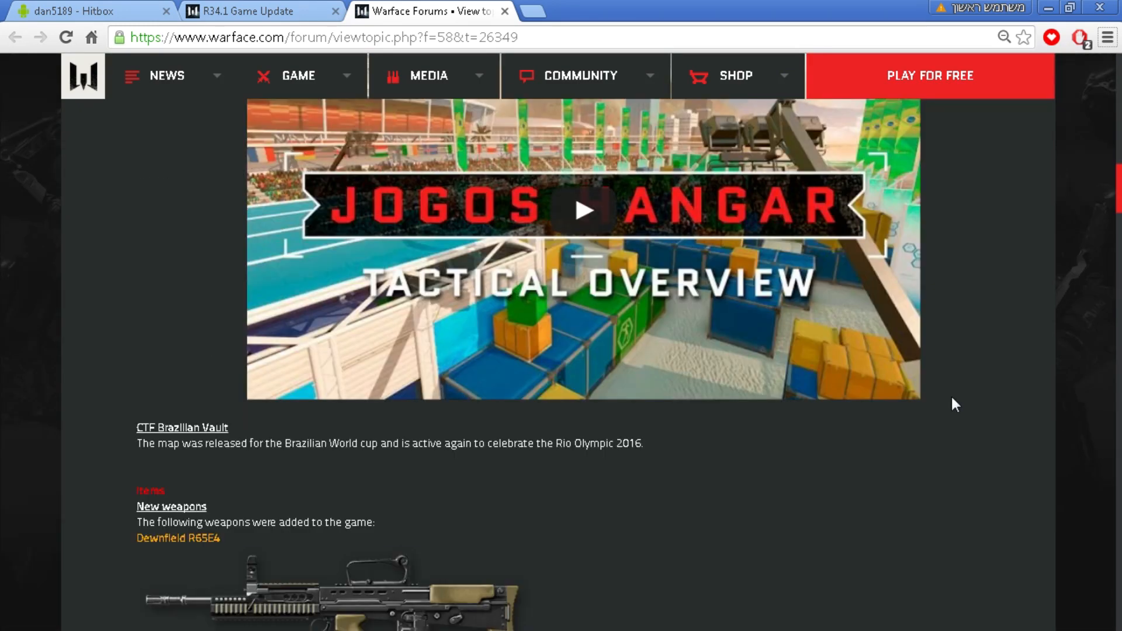
pyautogui.scroll(-3)
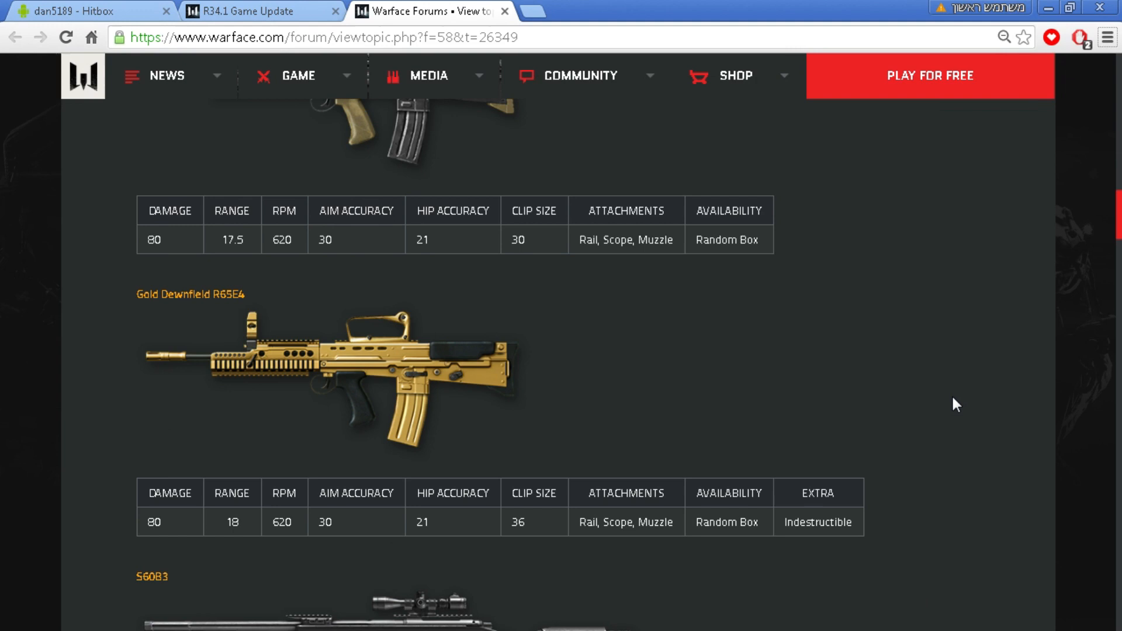
pyautogui.scroll(-3)
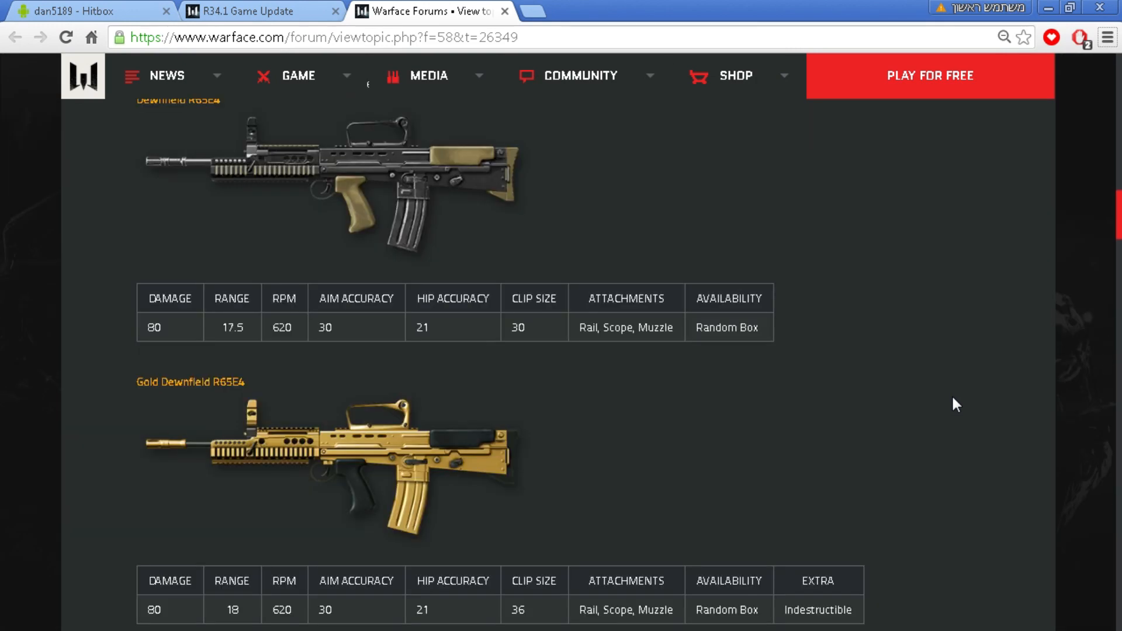
pyautogui.scroll(-3)
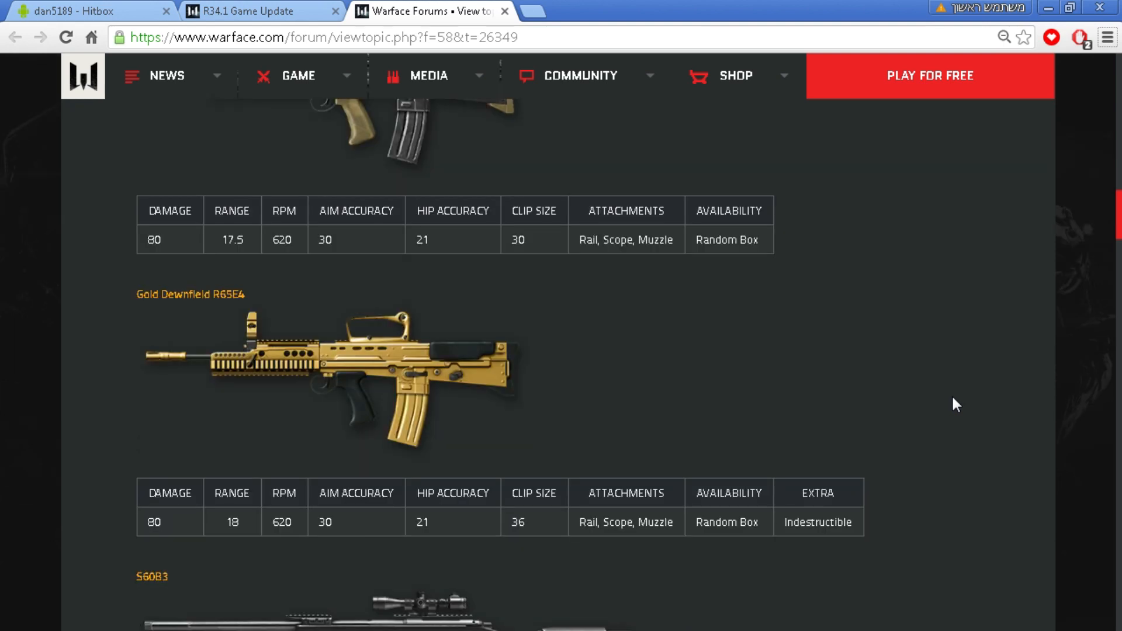
pyautogui.scroll(-3)
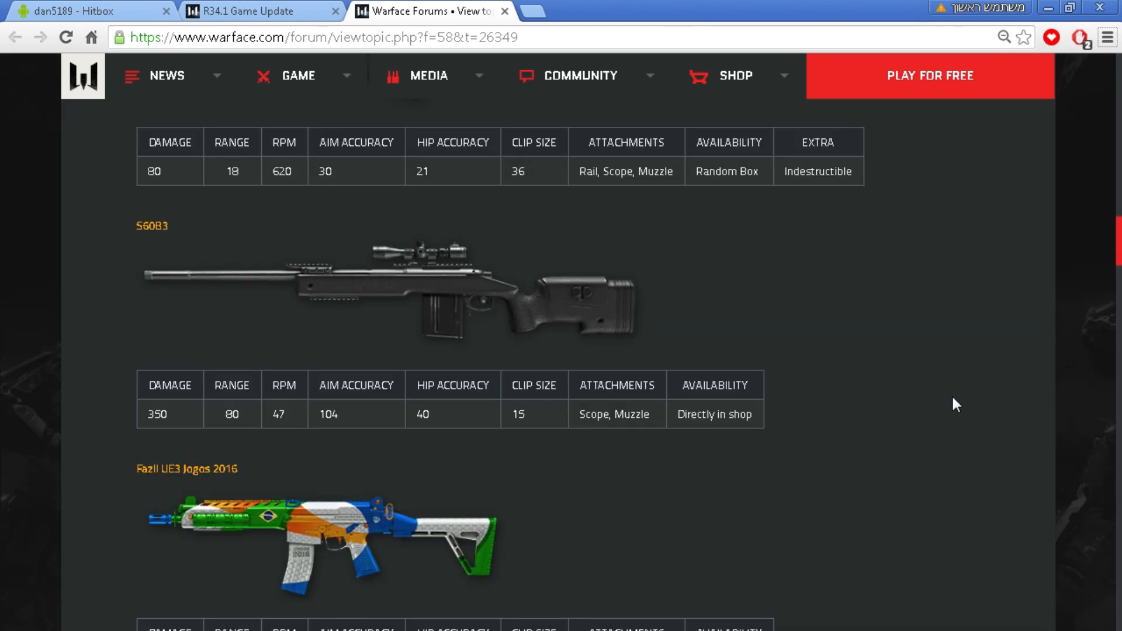
pyautogui.scroll(-3)
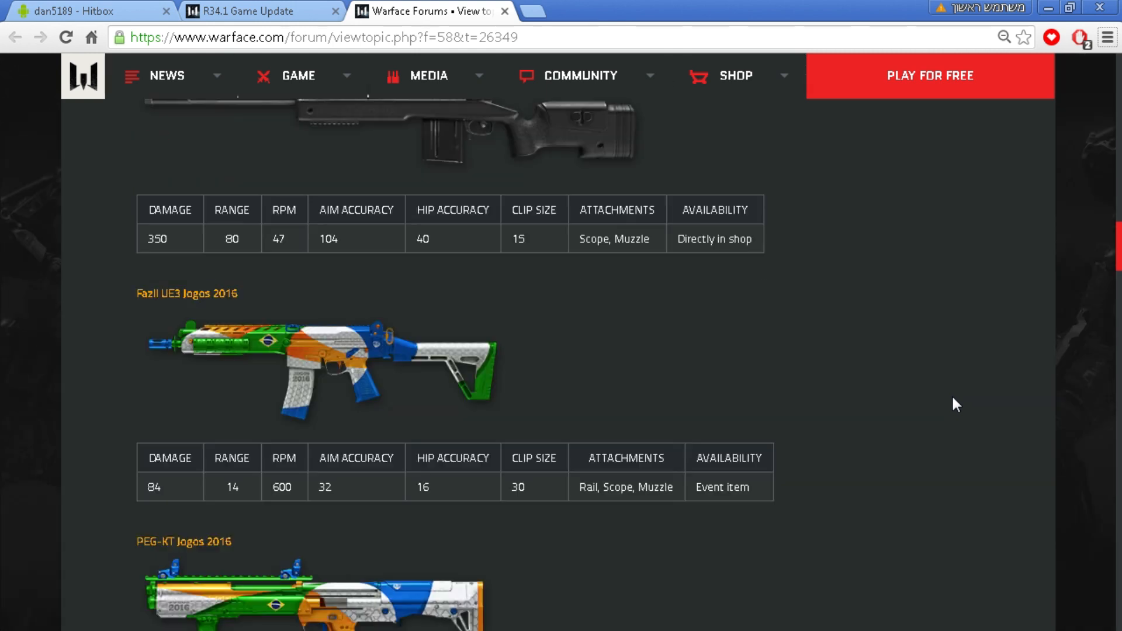
pyautogui.scroll(-3)
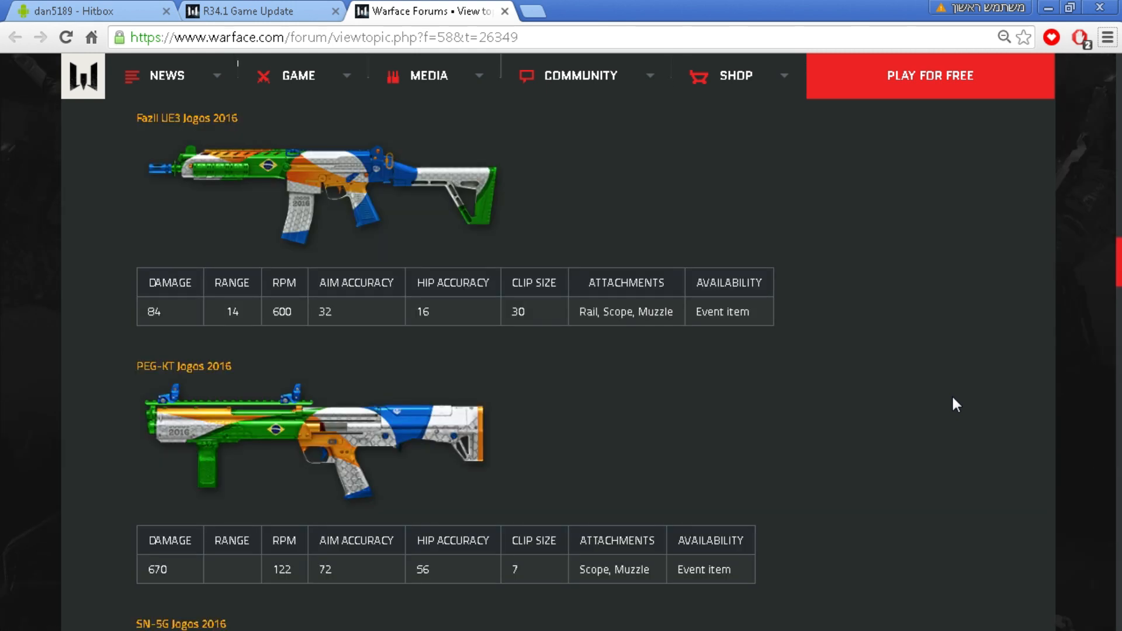
pyautogui.scroll(-3)
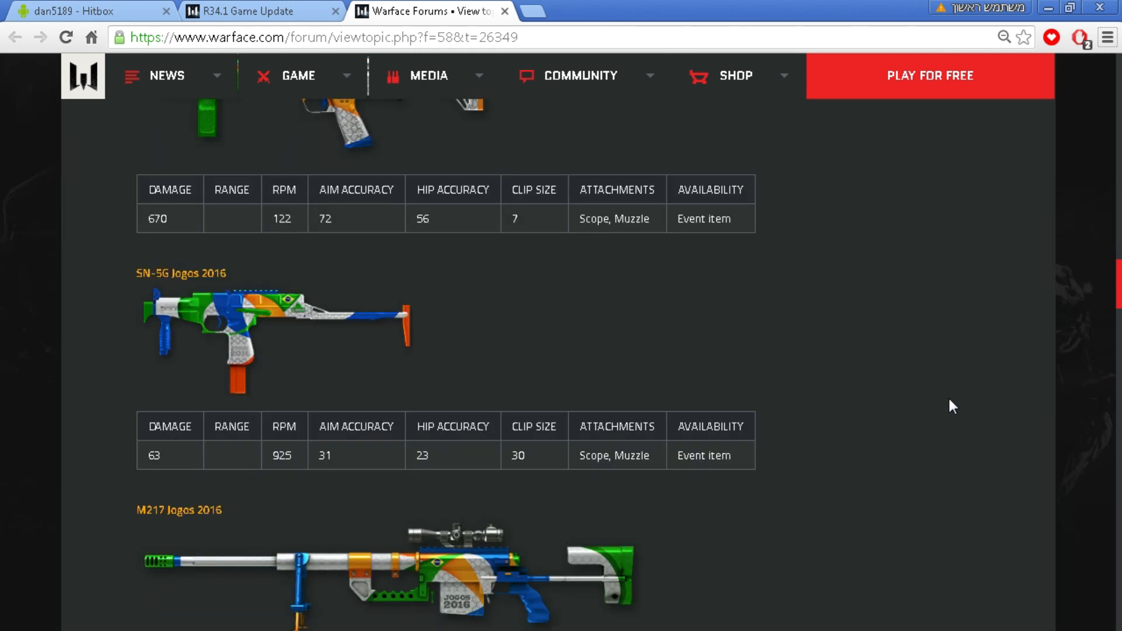
pyautogui.scroll(-3)
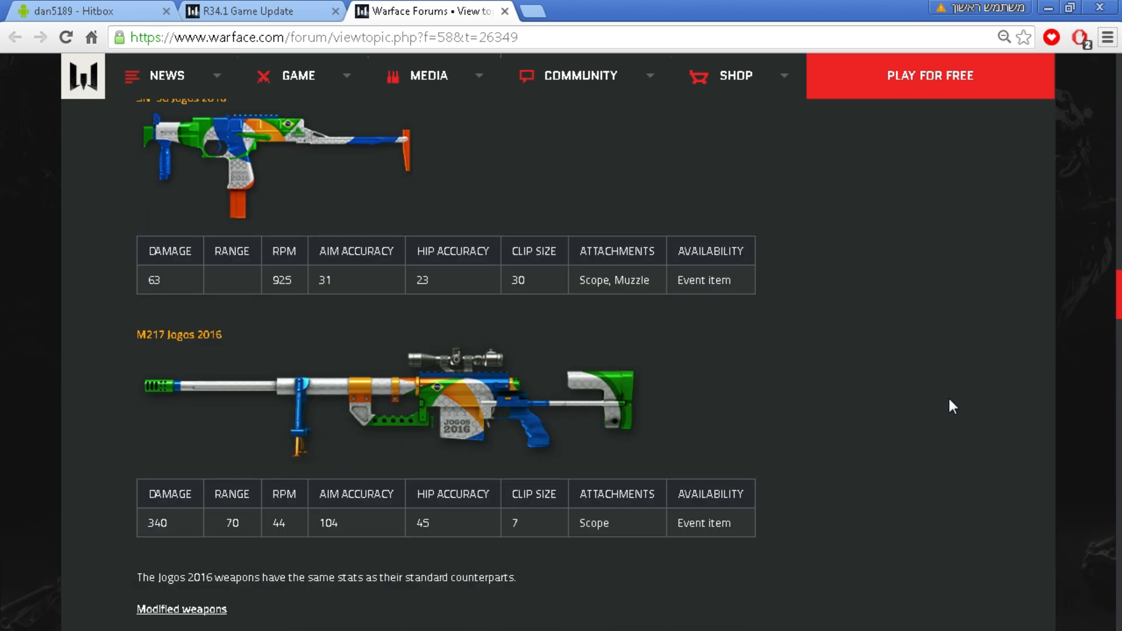
pyautogui.scroll(-3)
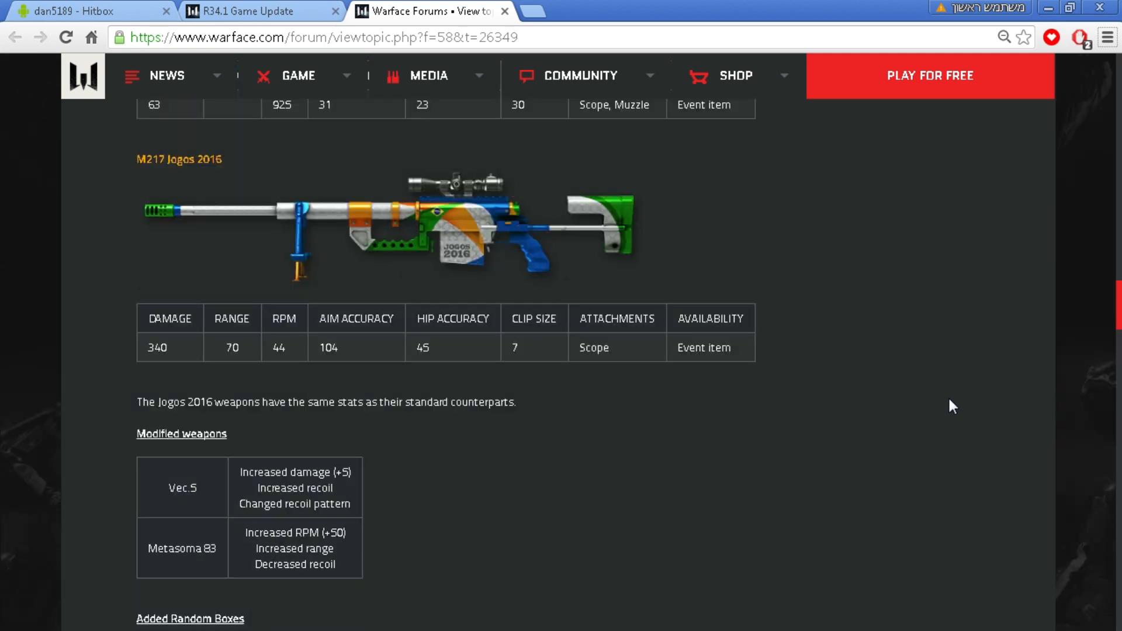
pyautogui.scroll(-3)
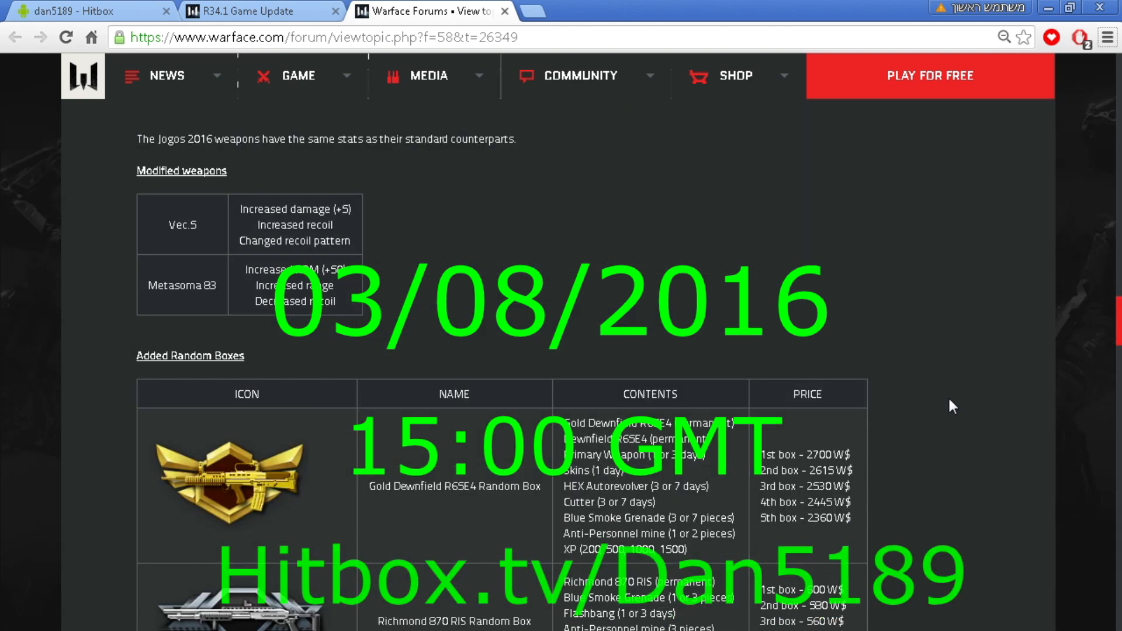
pyautogui.scroll(-3)
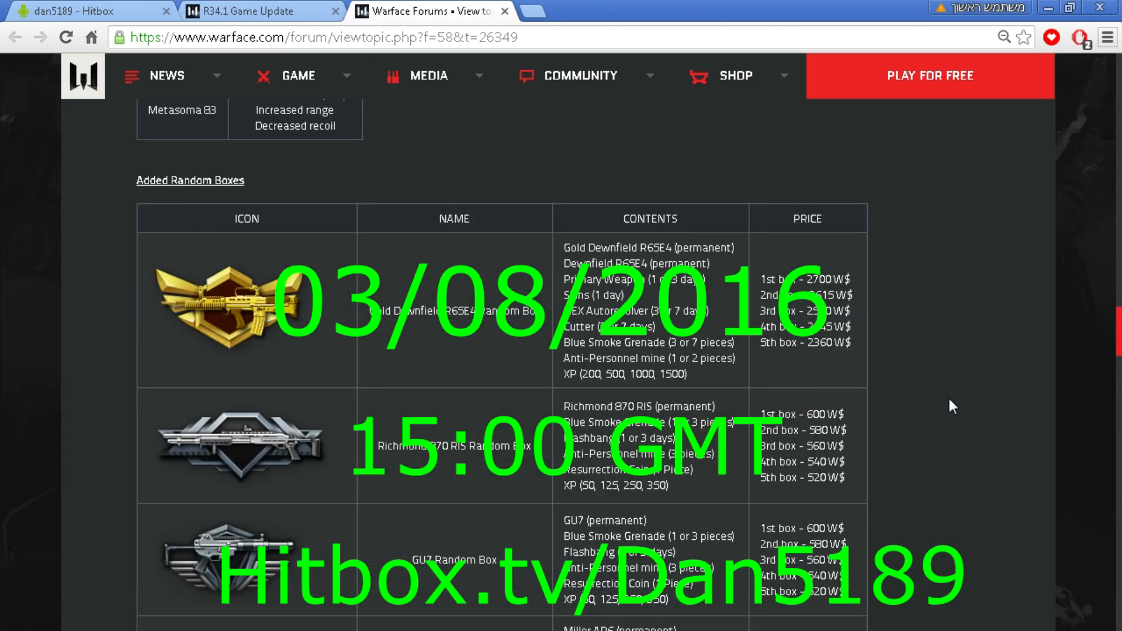
pyautogui.scroll(-3)
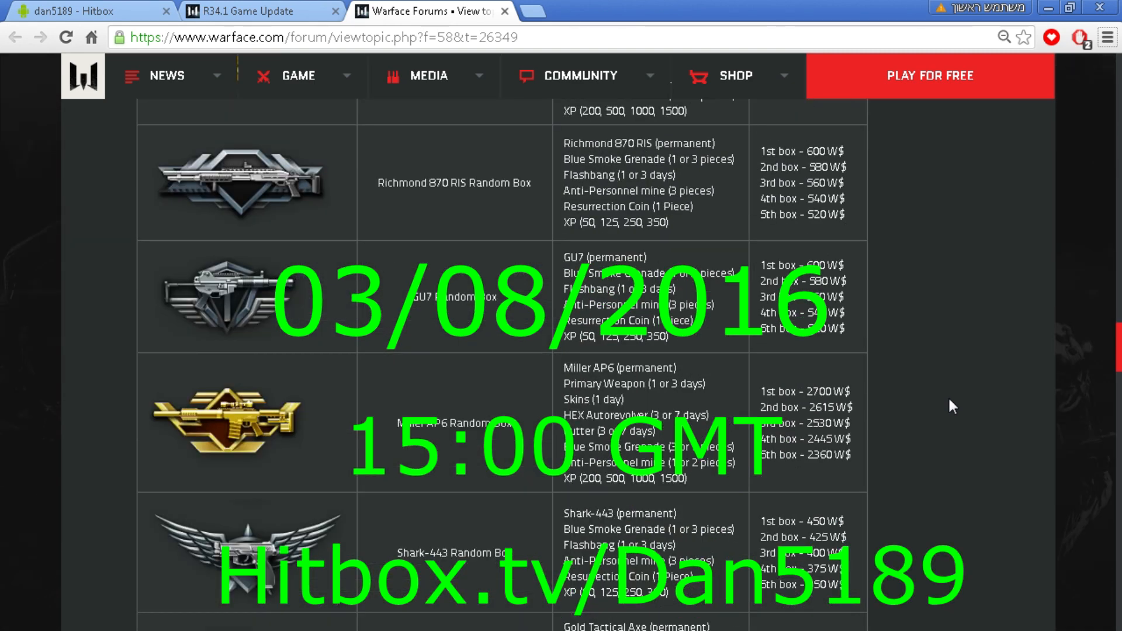
pyautogui.scroll(-3)
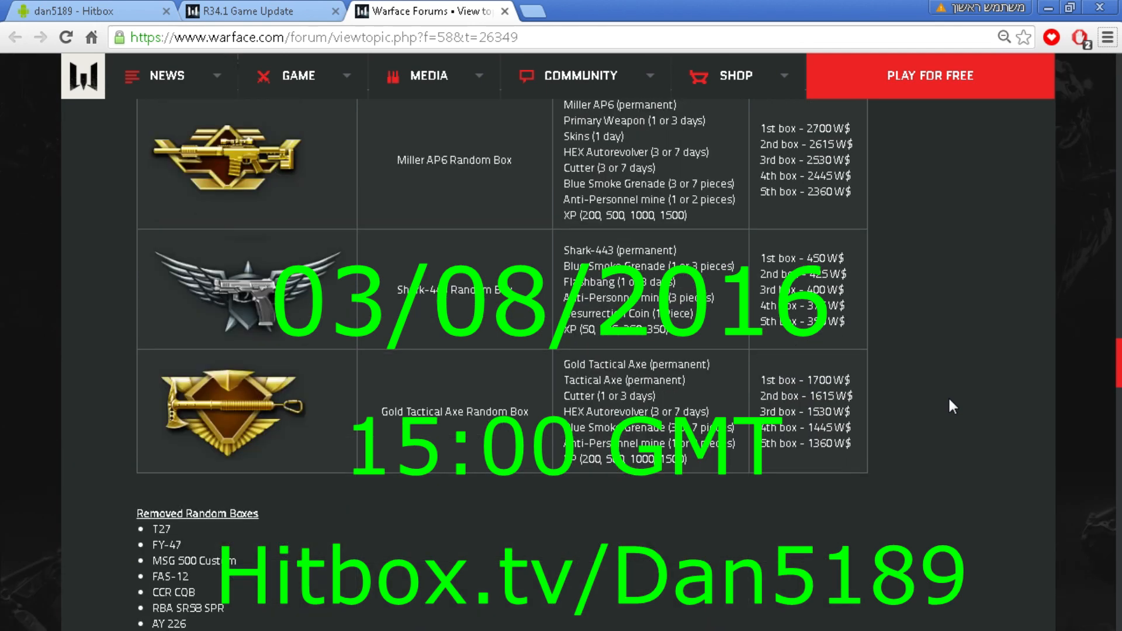
pyautogui.scroll(-3)
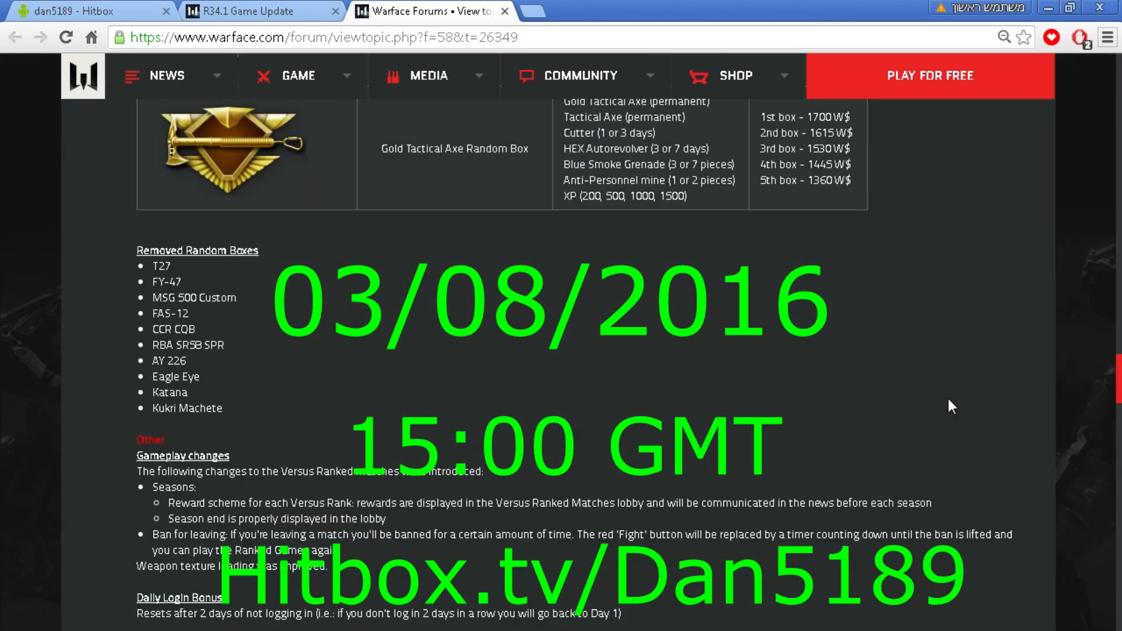
pyautogui.scroll(-3)
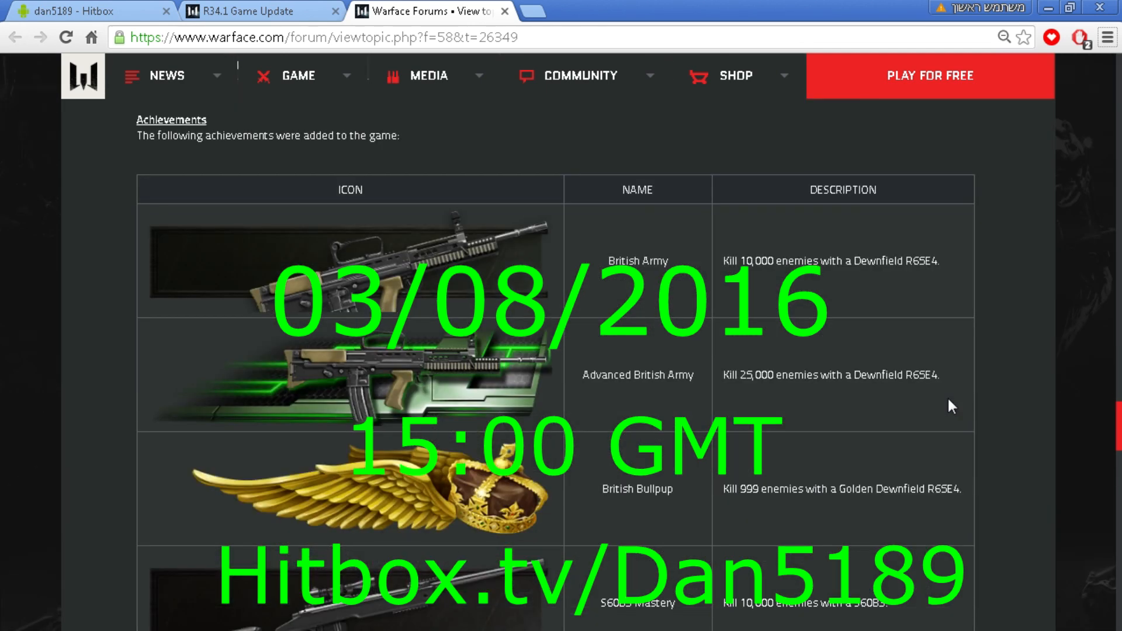
pyautogui.scroll(-3)
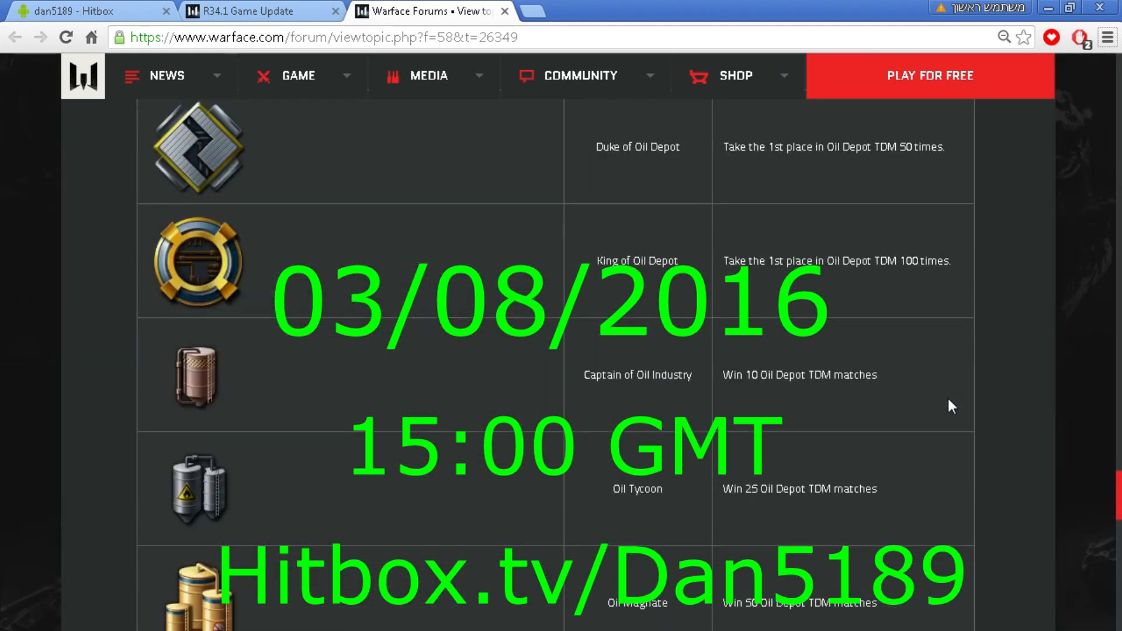
pyautogui.scroll(-3)
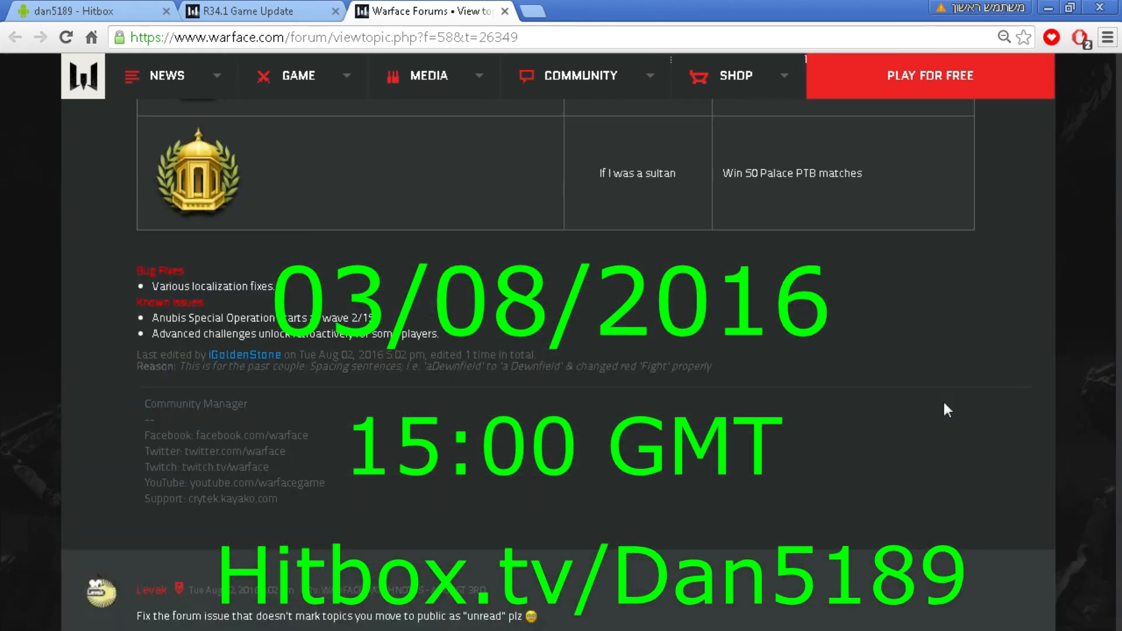
pyautogui.scroll(3)
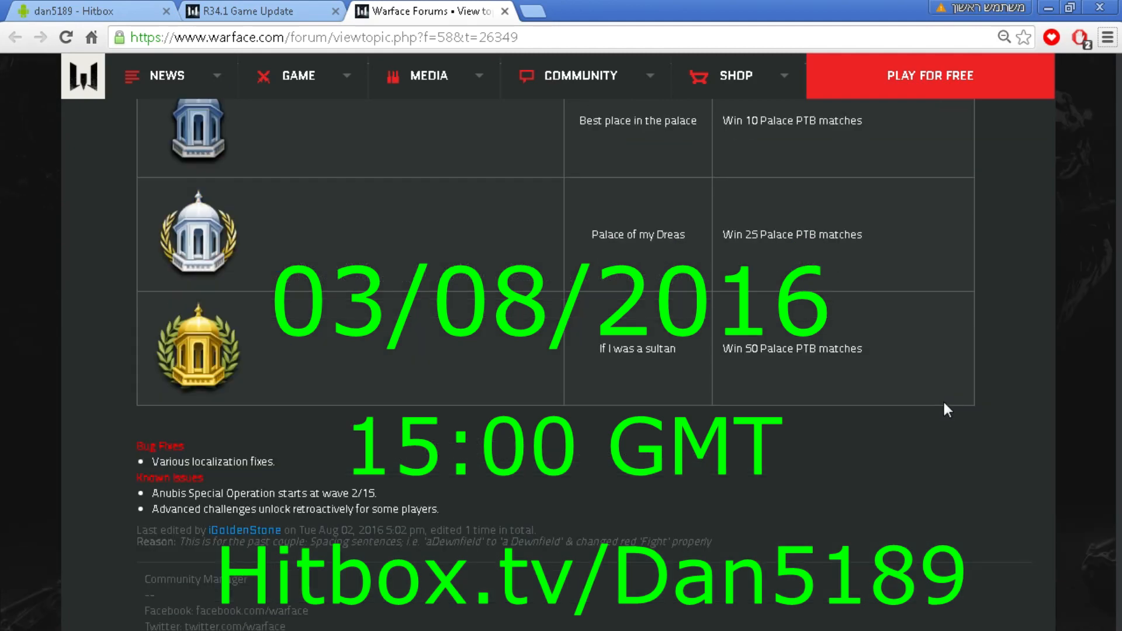